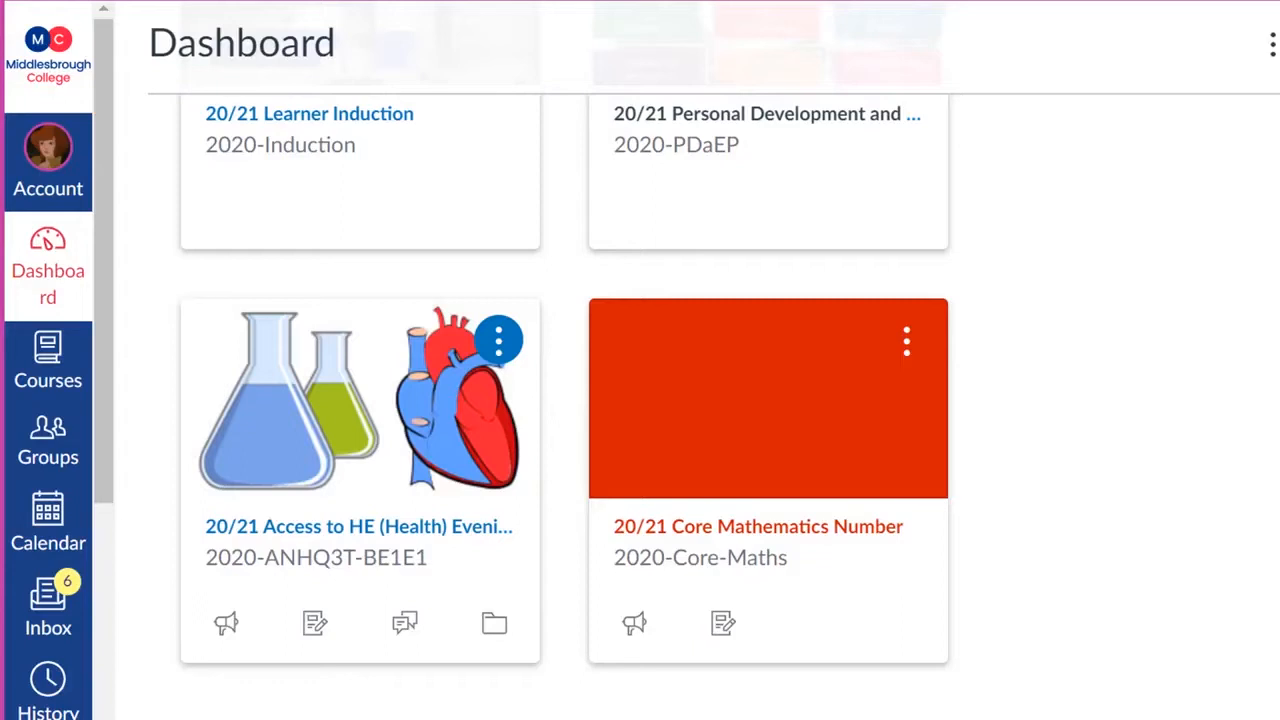
pyautogui.moveTo(263, 520)
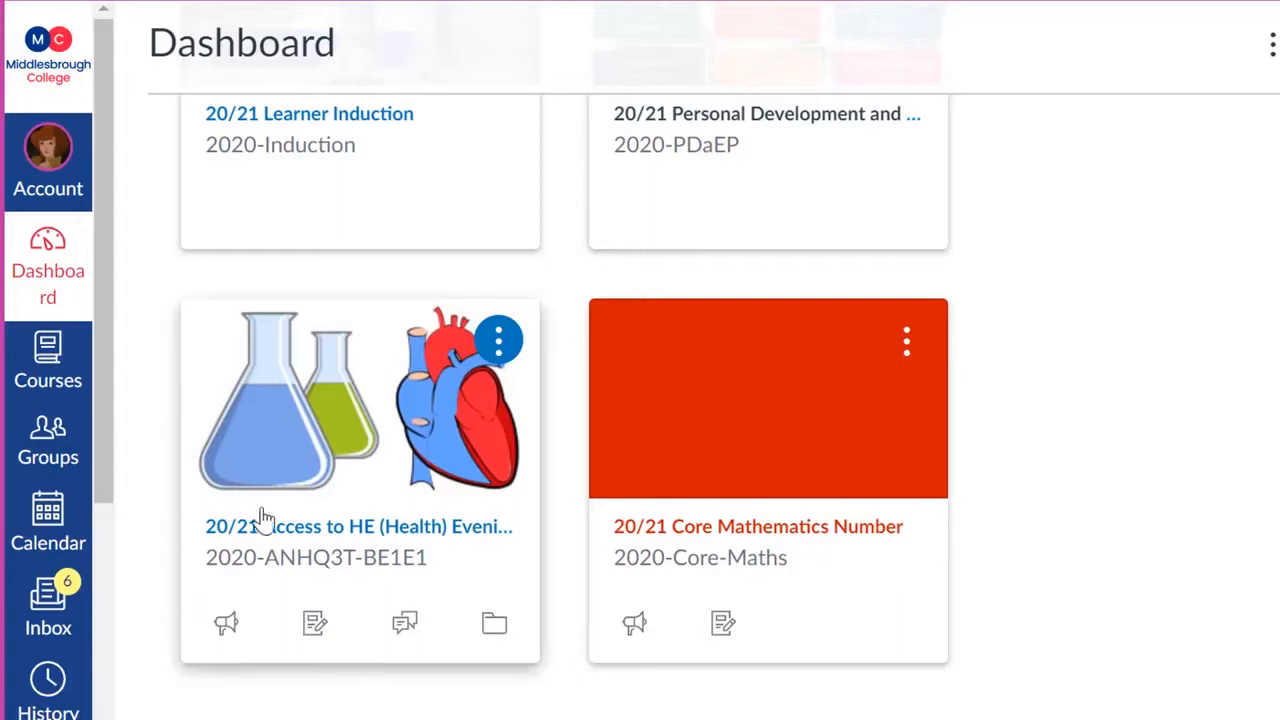
pyautogui.moveTo(315, 540)
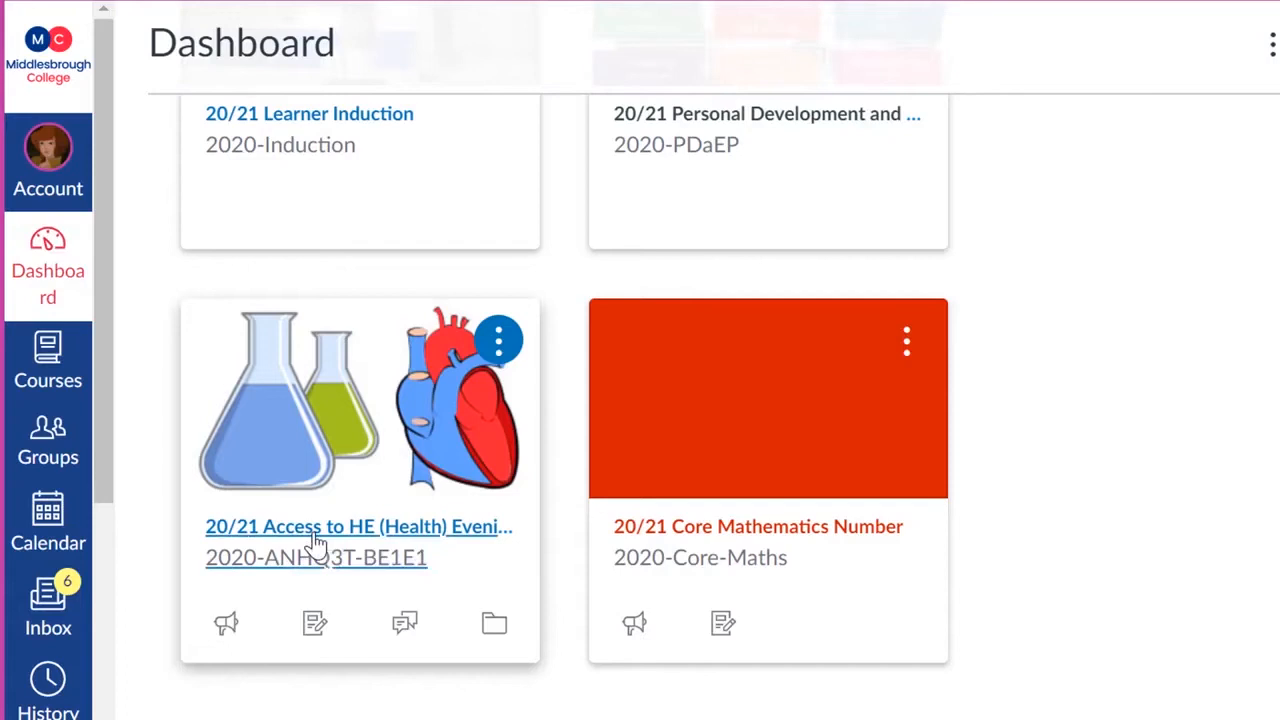
# - Open the Access to HE (Health) Evening course and go to its Conferences page
pyautogui.click(358, 526)
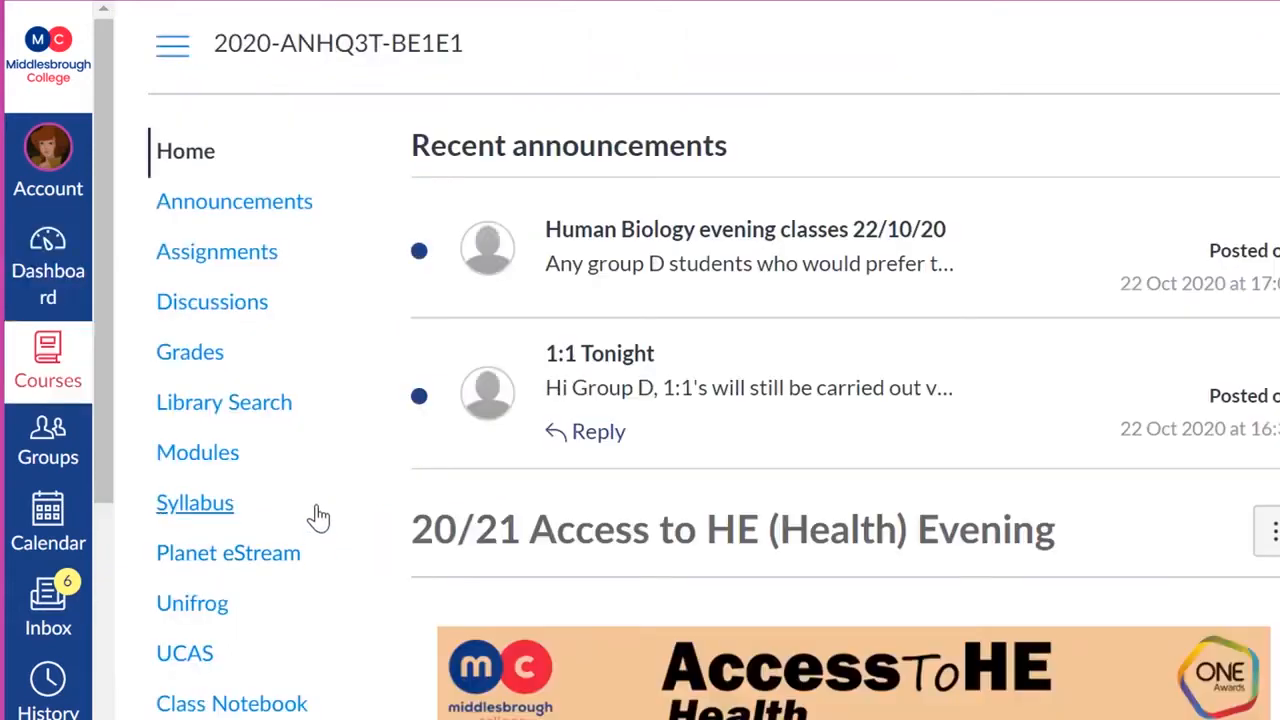
pyautogui.scroll(-3)
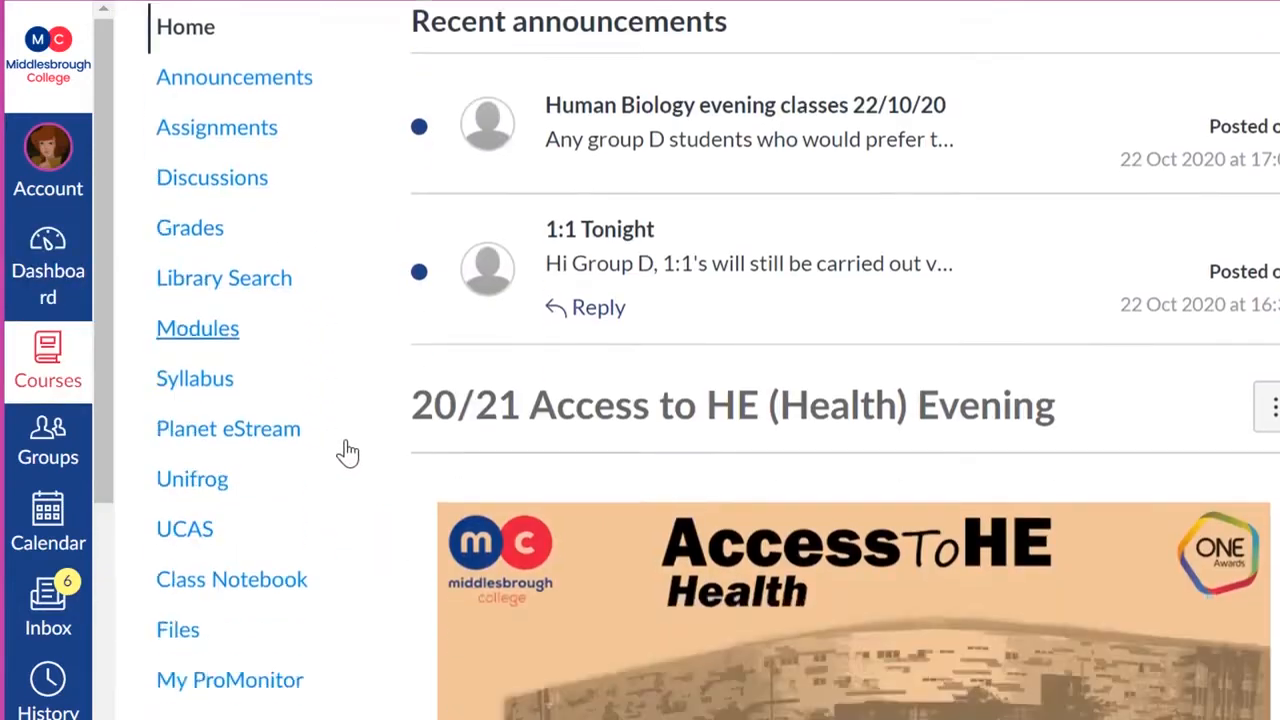
pyautogui.scroll(-3)
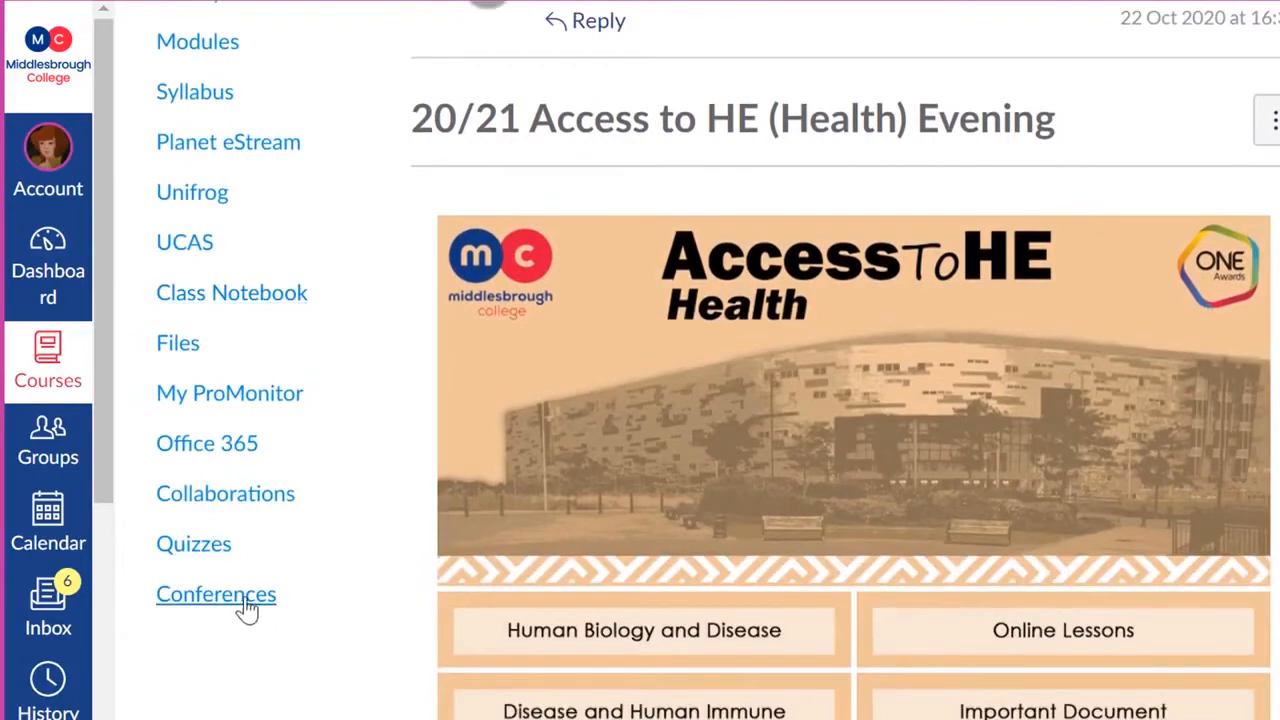
pyautogui.click(216, 594)
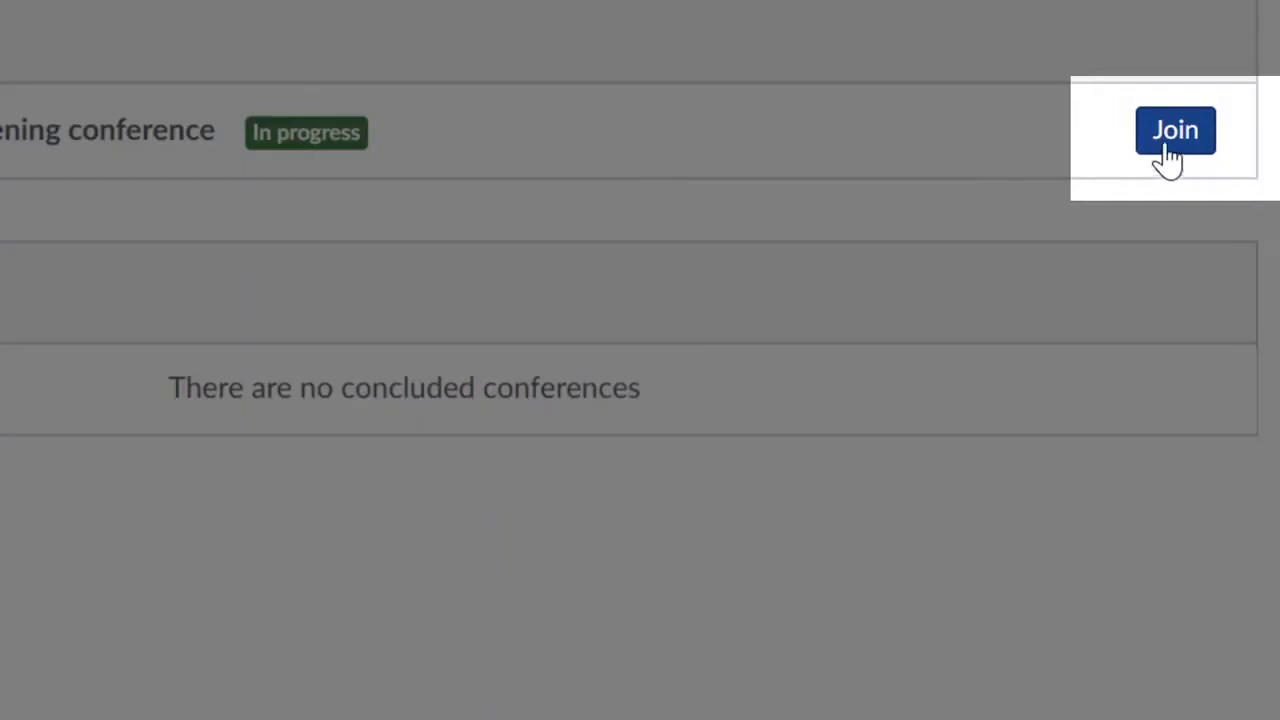
# - Join the in-progress evening conference from the Conferences list
pyautogui.click(1175, 130)
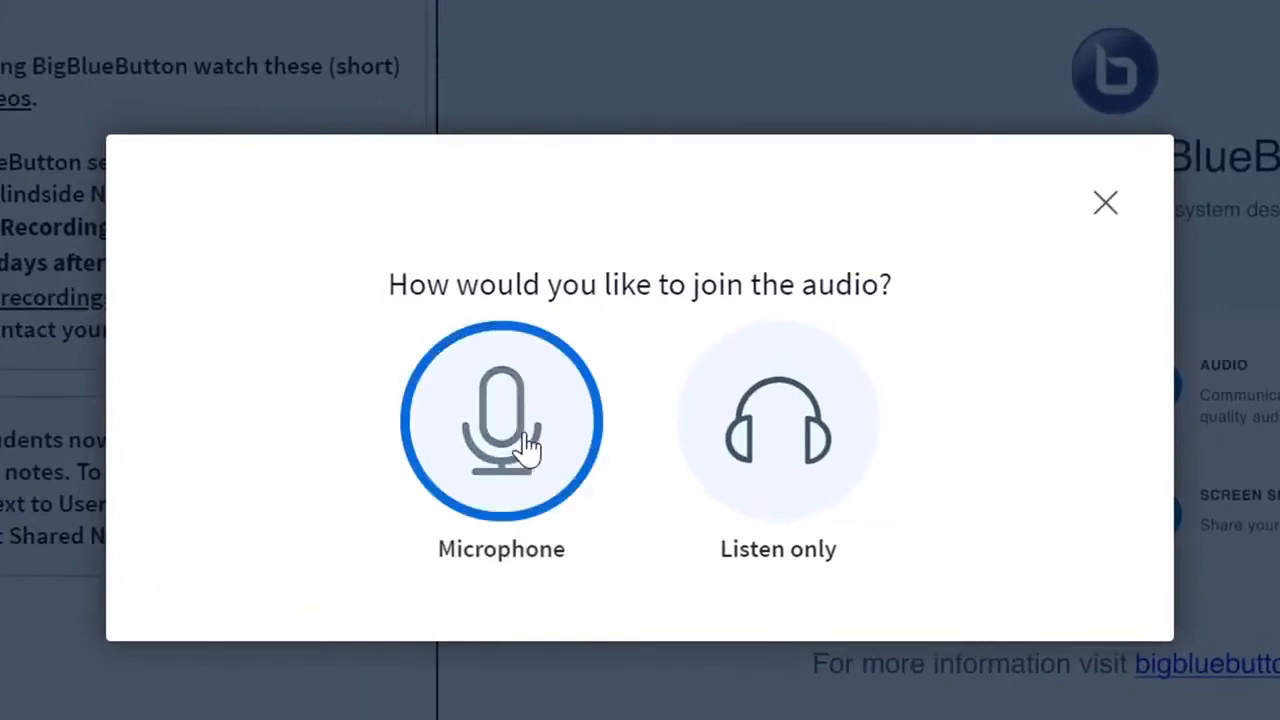
pyautogui.moveTo(533, 513)
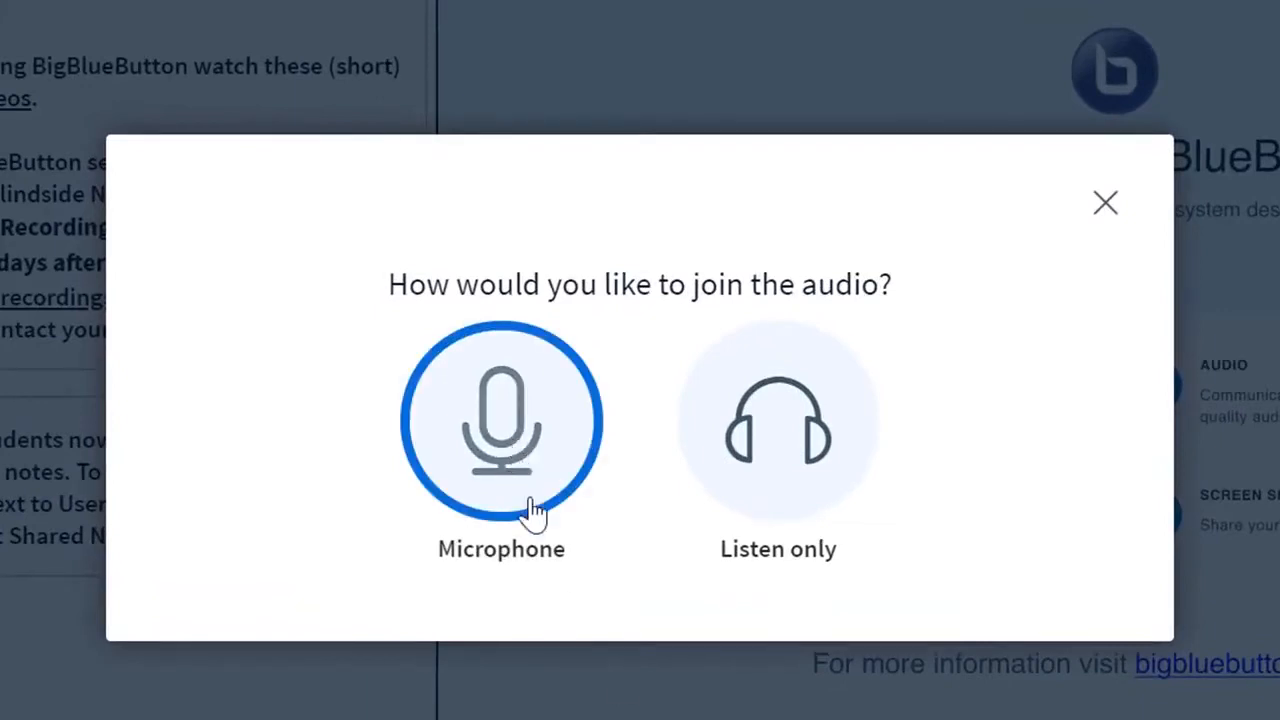
pyautogui.moveTo(778, 490)
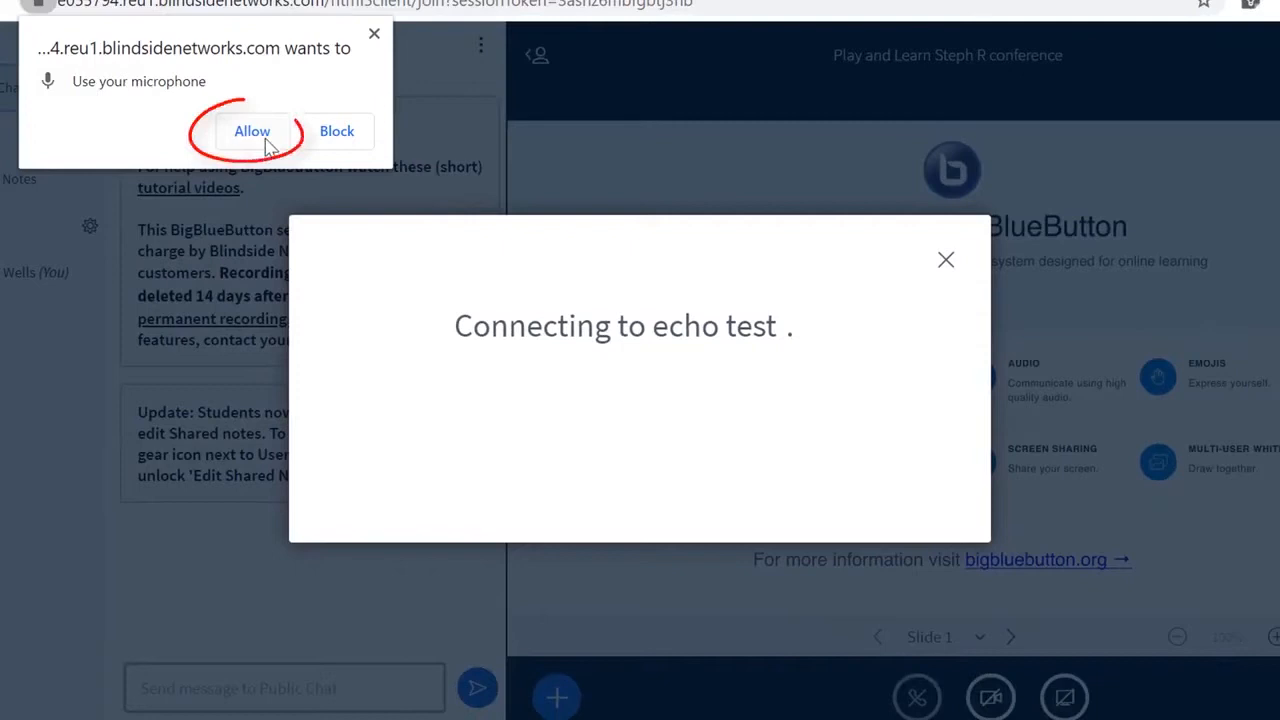
# - Allow microphone access and answer No to the echo test
pyautogui.click(252, 131)
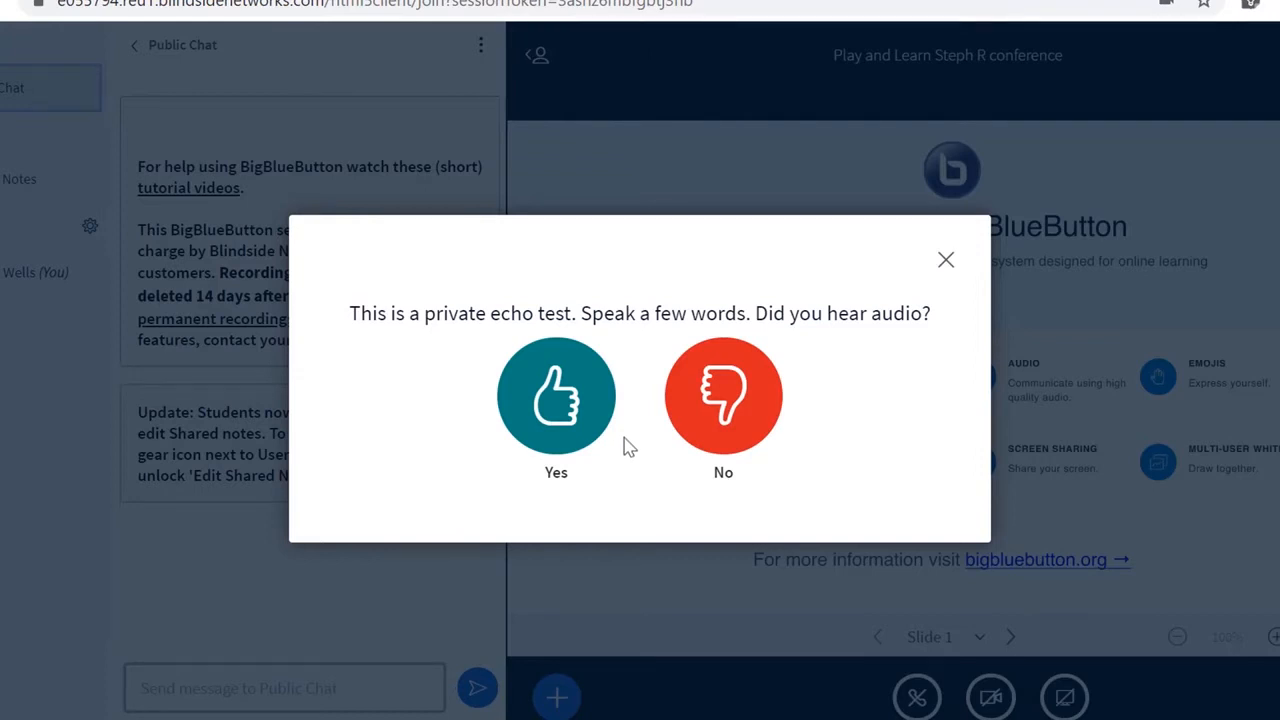
pyautogui.moveTo(638, 450)
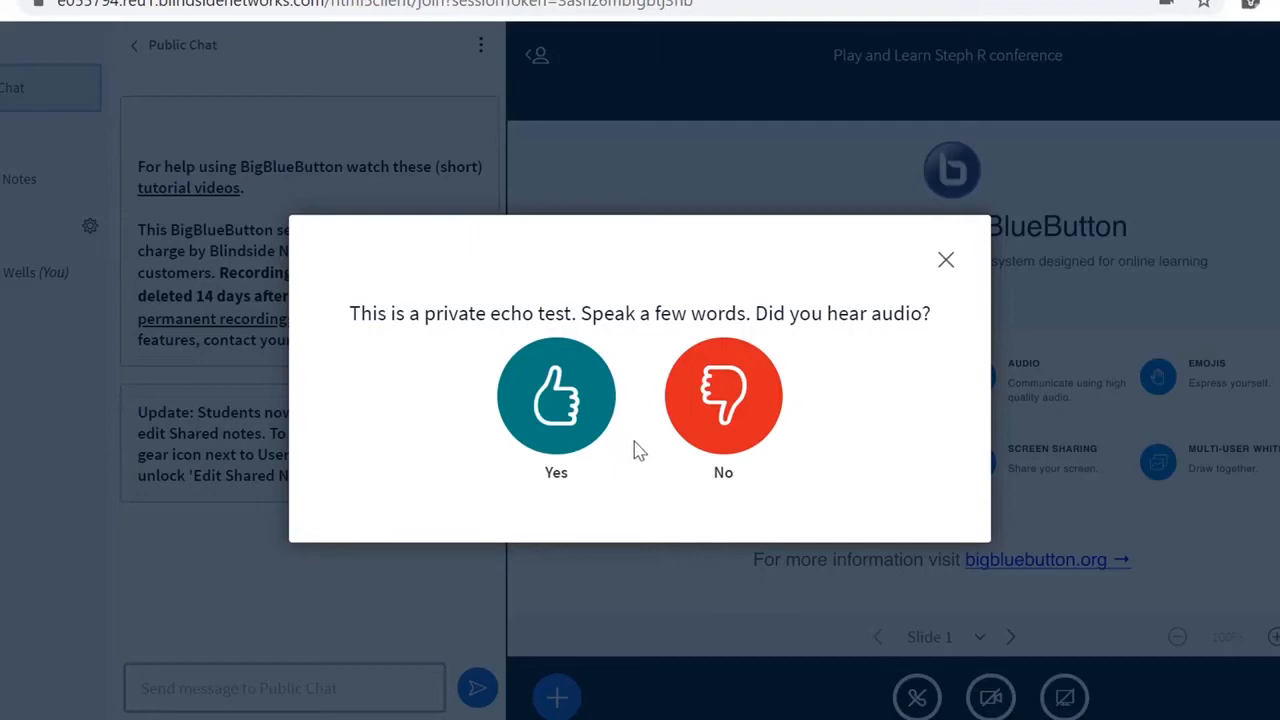
pyautogui.click(722, 395)
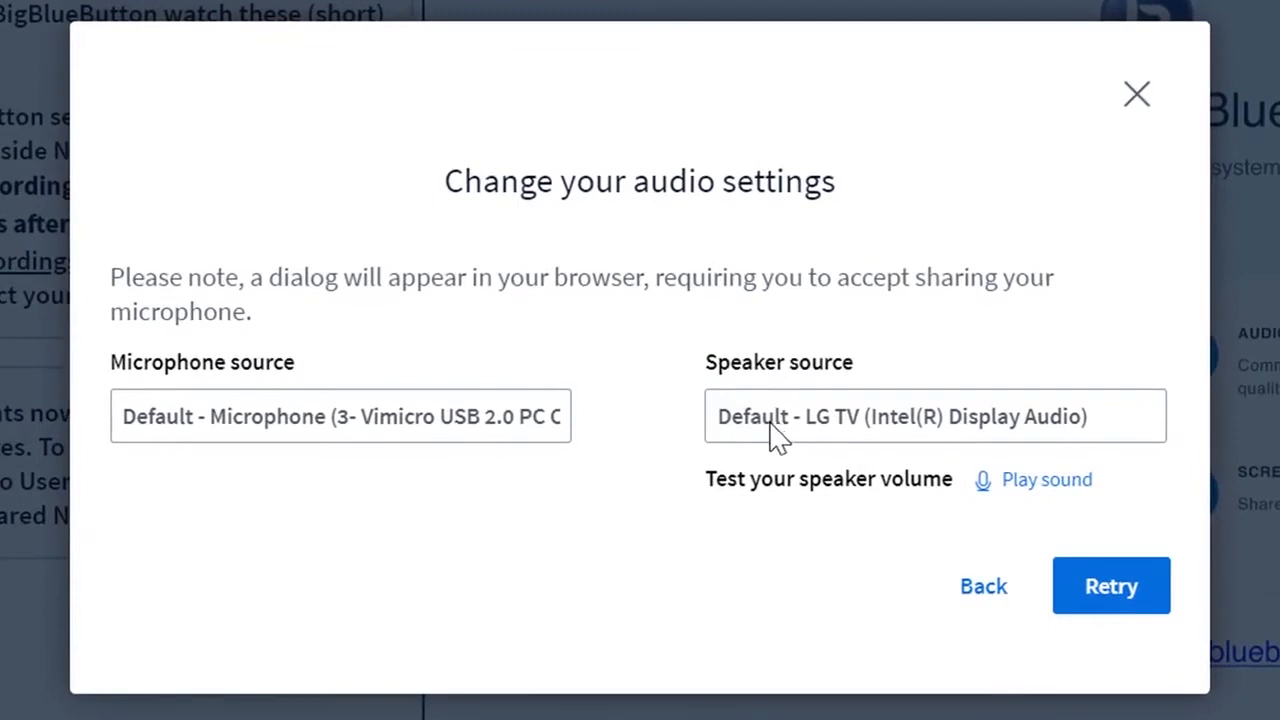
# - Review microphone sources, keep the default Vimicro microphone and LG TV speakers, and retry
pyautogui.click(340, 416)
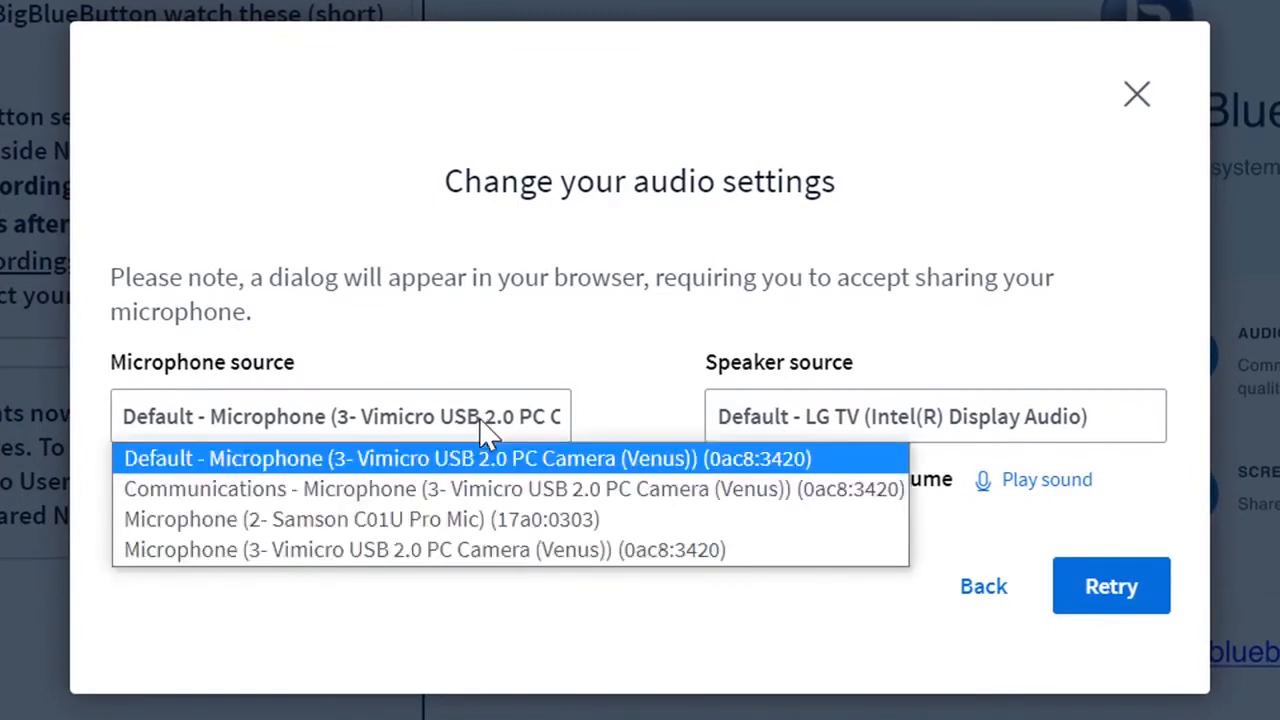
pyautogui.click(935, 416)
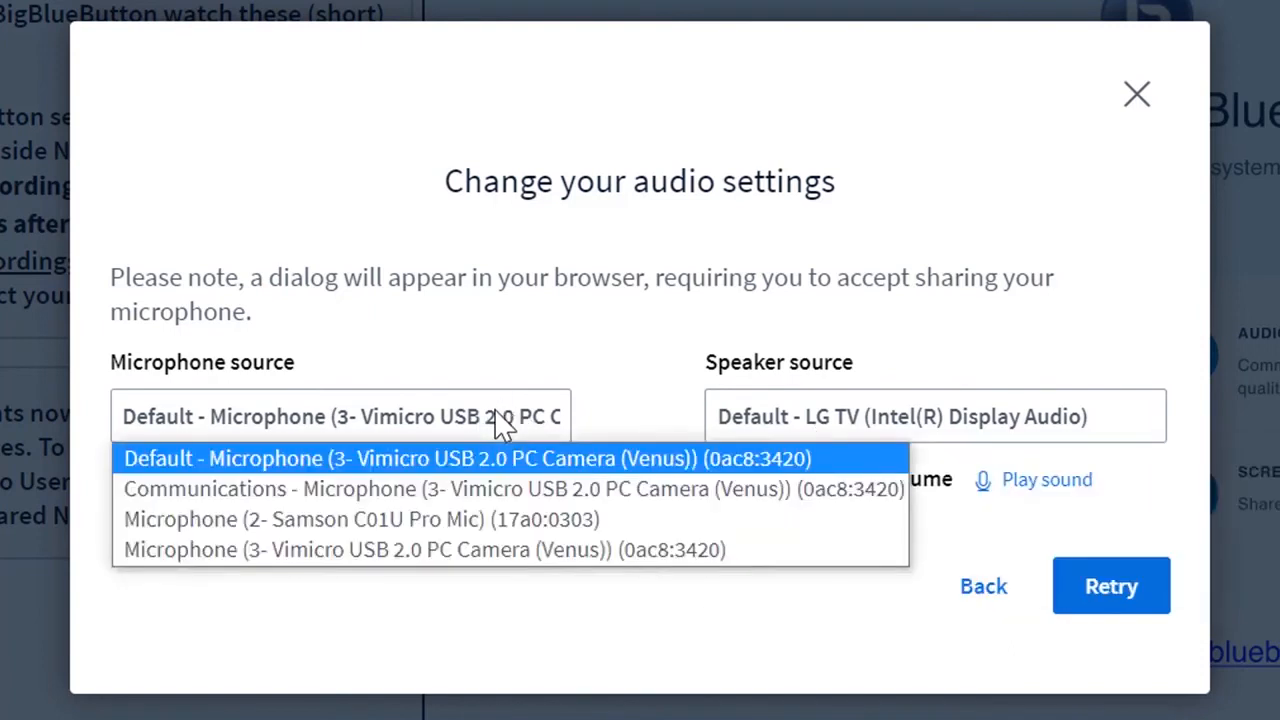
pyautogui.moveTo(540, 489)
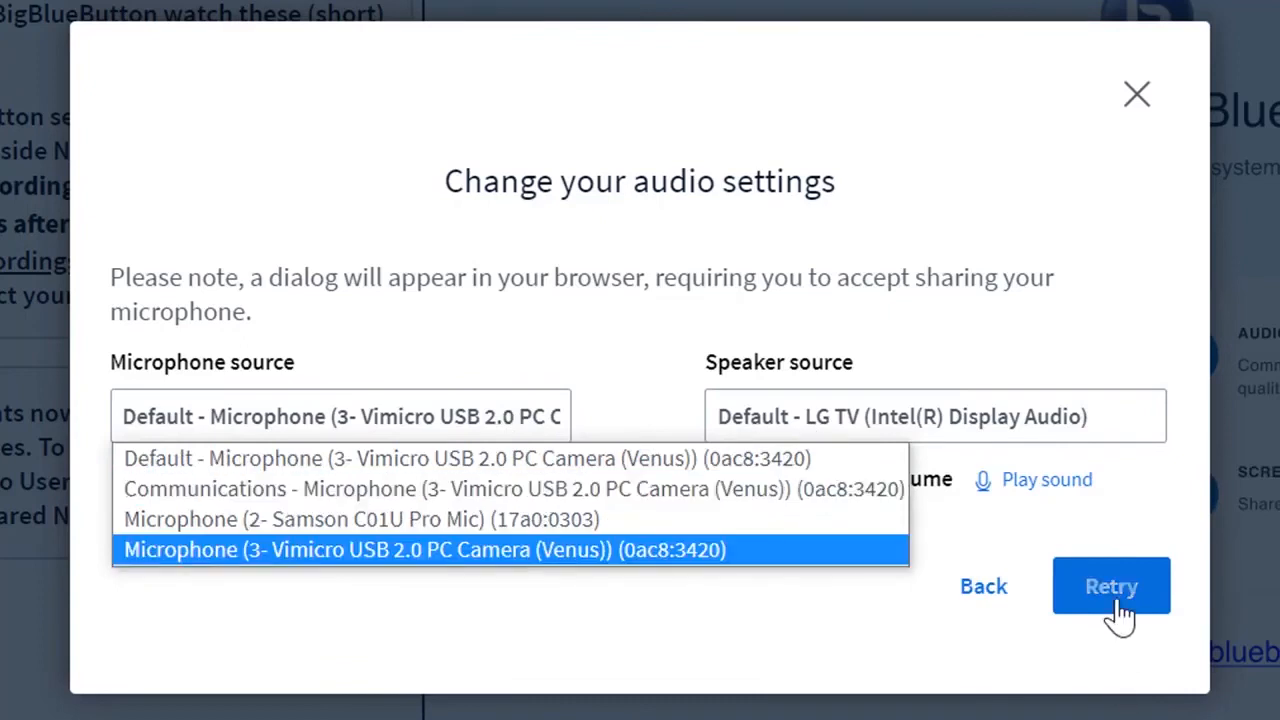
pyautogui.click(340, 416)
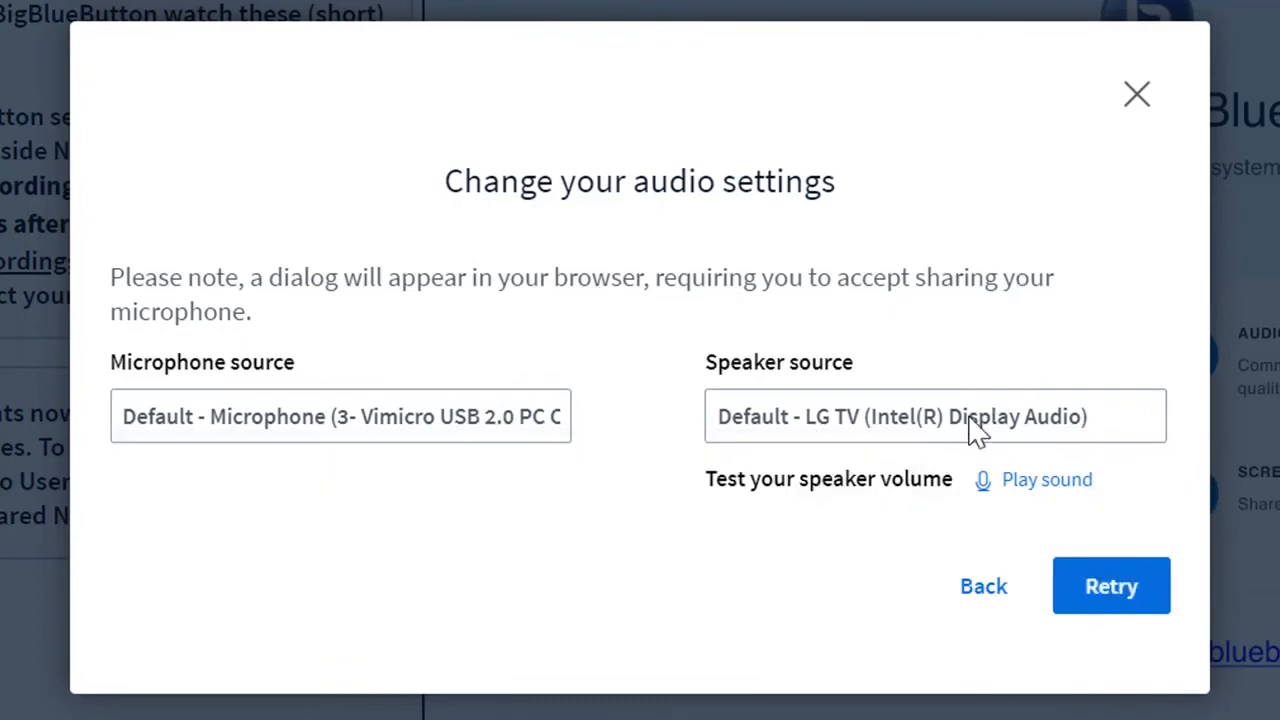
pyautogui.click(934, 416)
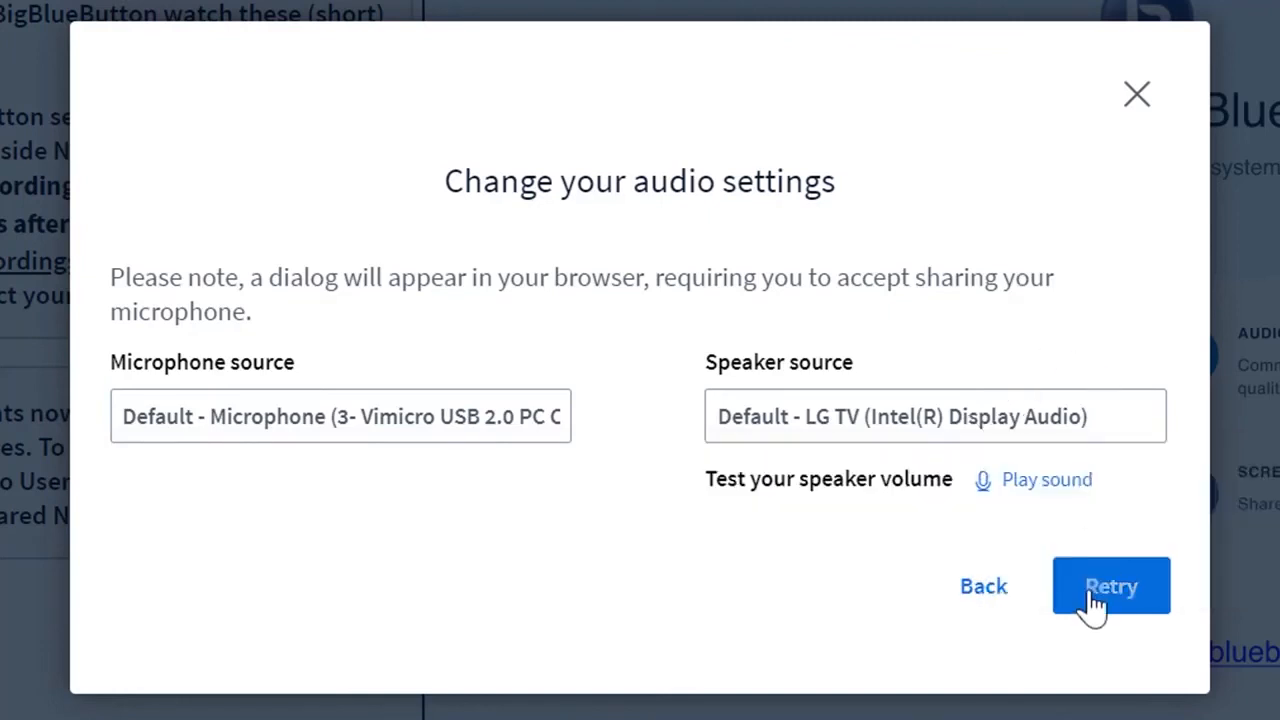
pyautogui.moveTo(1047, 479)
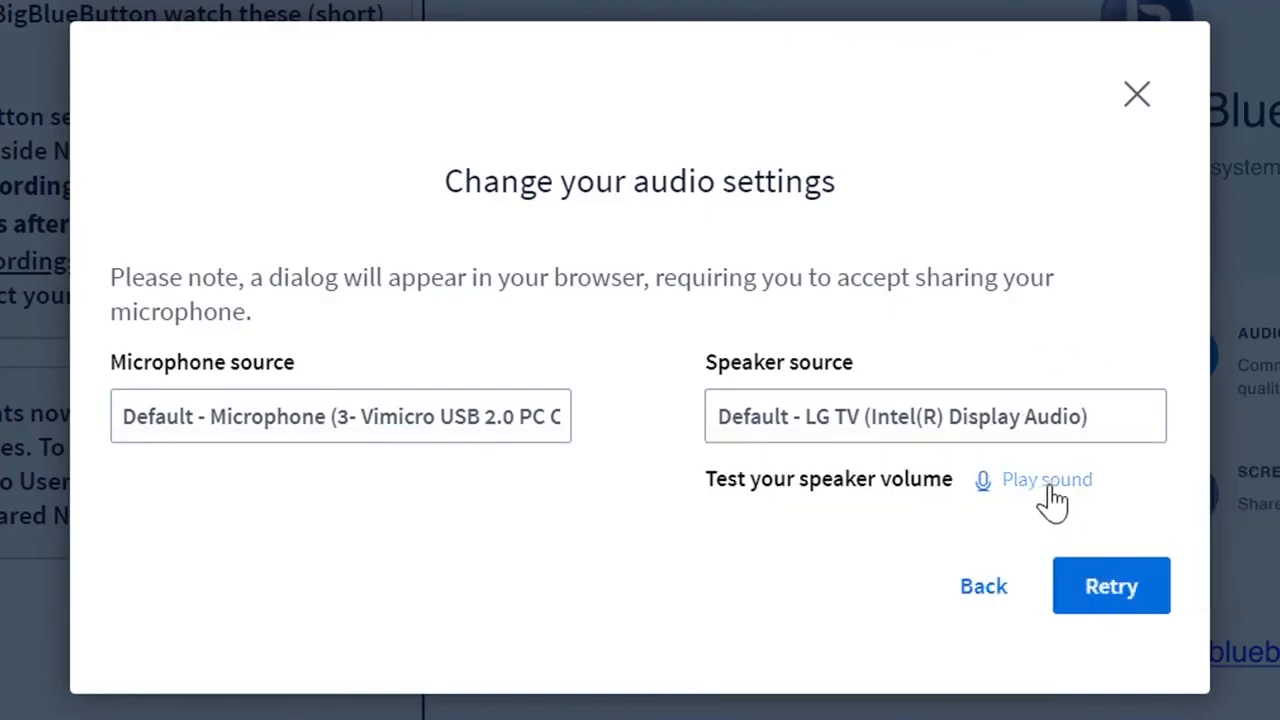